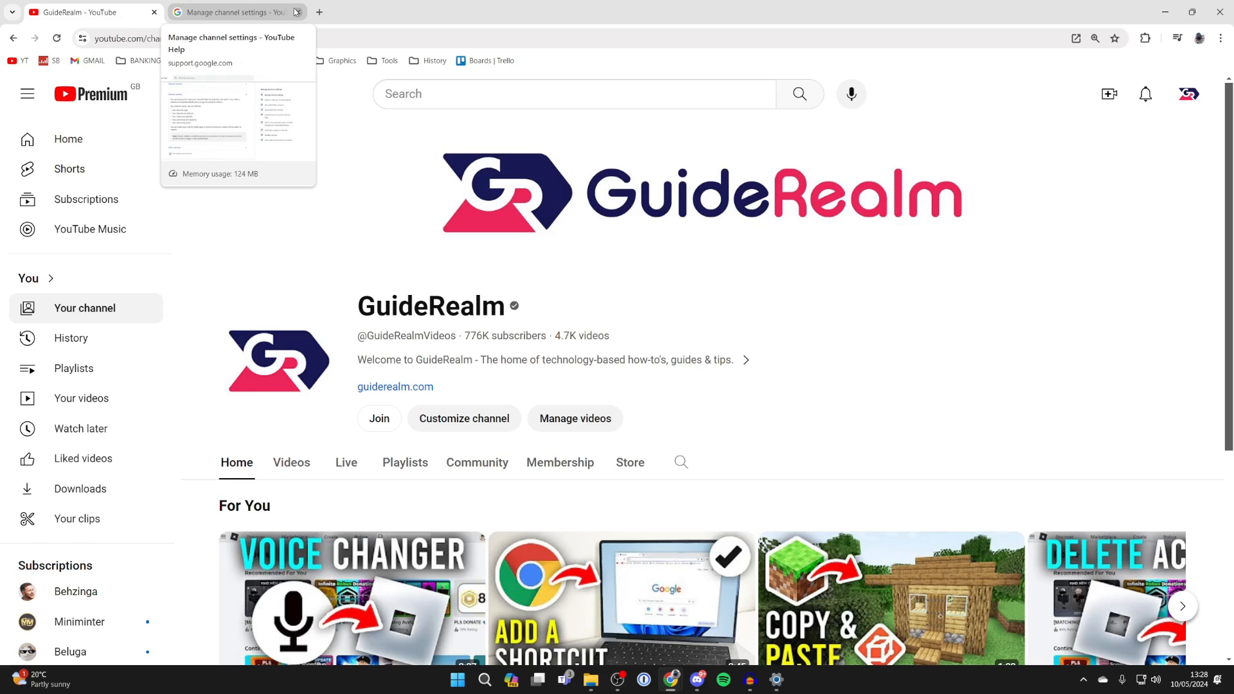
pyautogui.moveTo(956, 386)
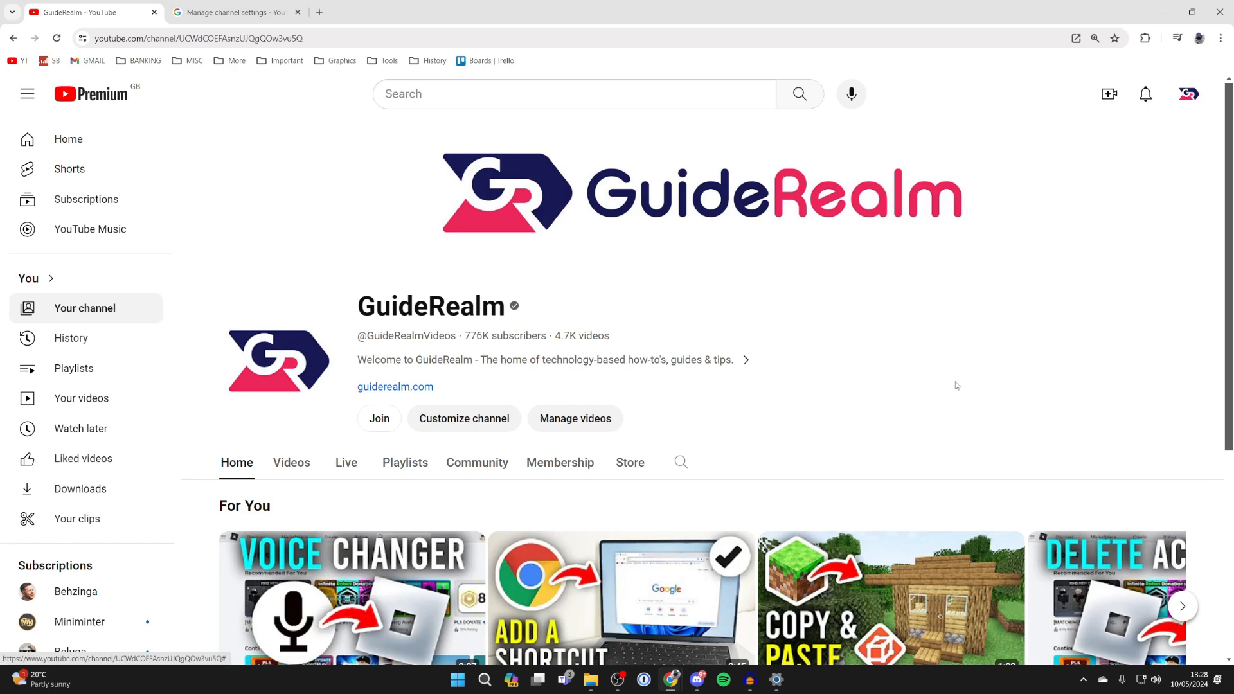
# Bring up the account menu from the profile avatar on the GuideRealm channel page.
pyautogui.click(1188, 94)
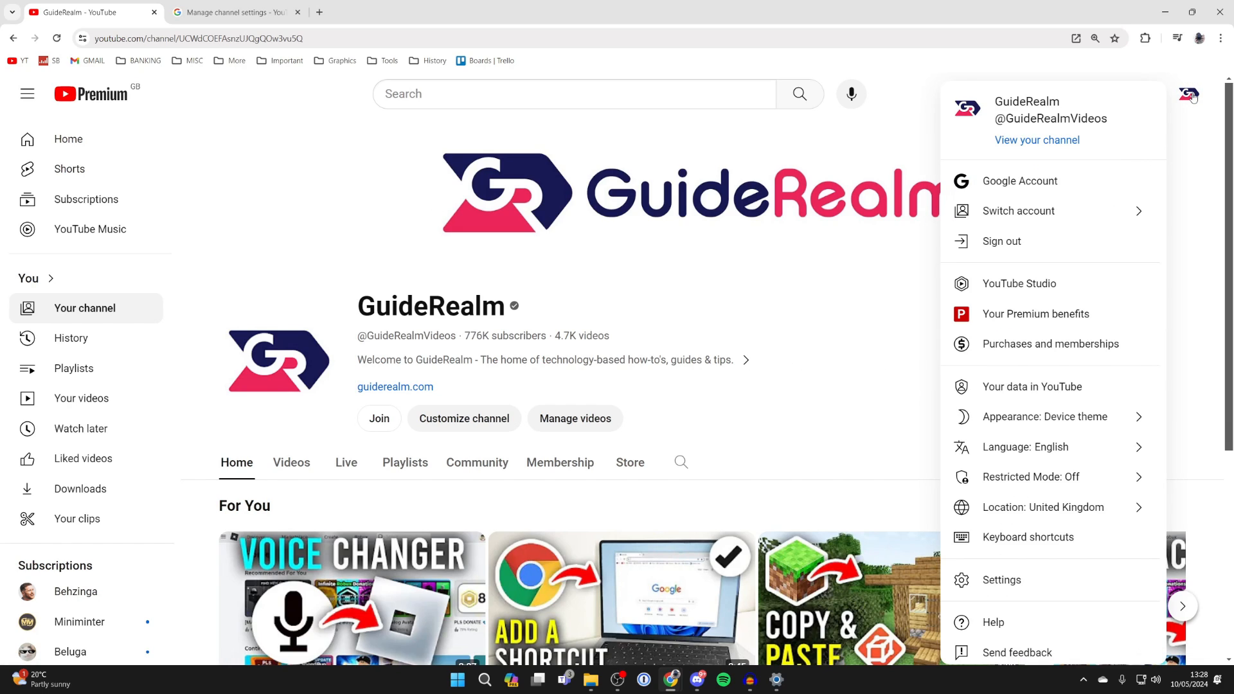
pyautogui.moveTo(1019, 181)
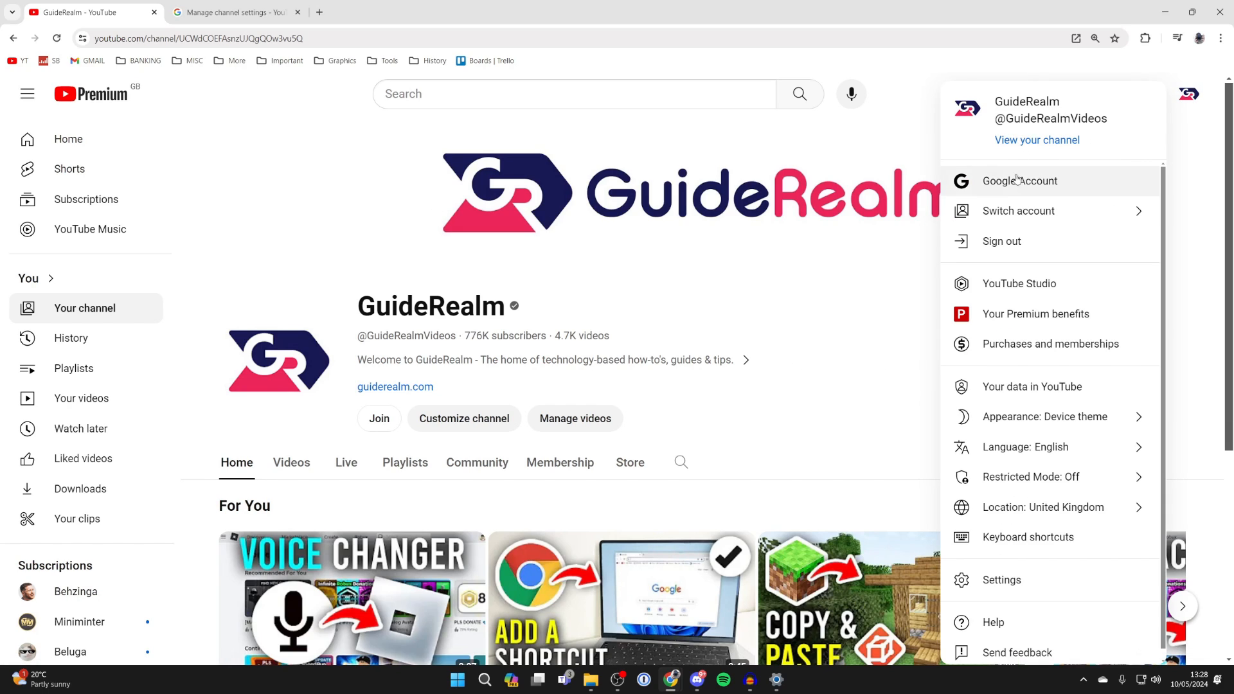
pyautogui.moveTo(1018, 283)
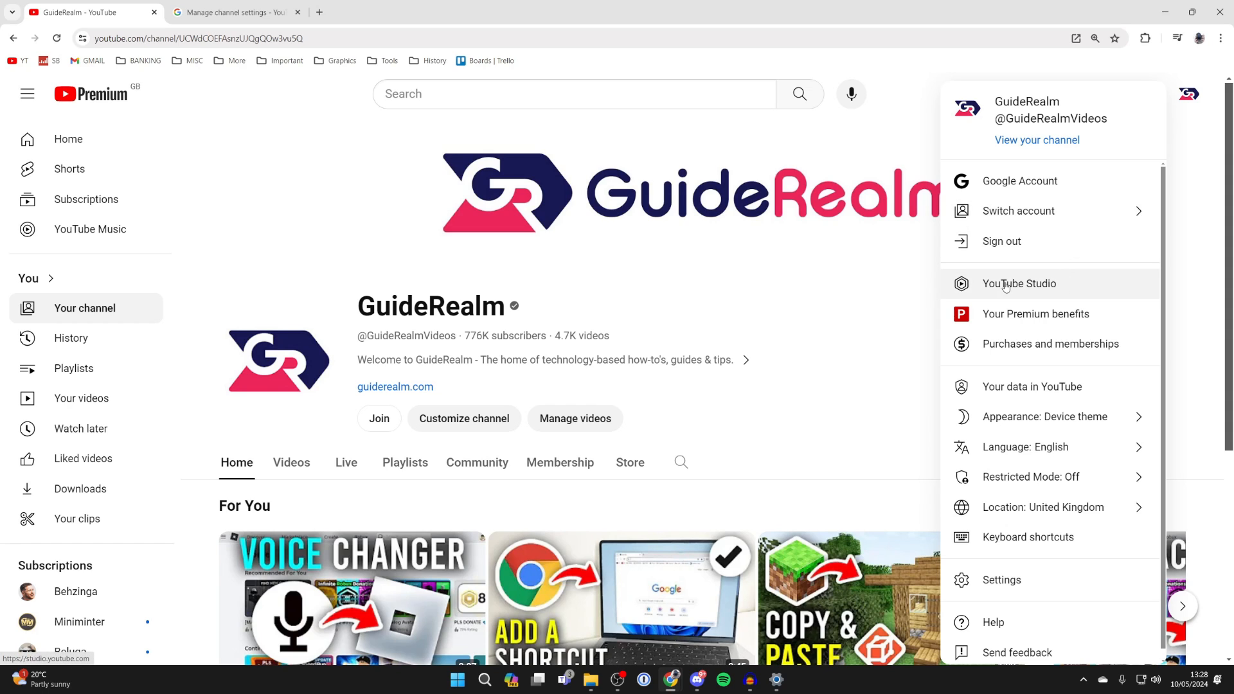
# Go into YouTube Studio and bring up its Settings window on the General section.
pyautogui.click(1018, 283)
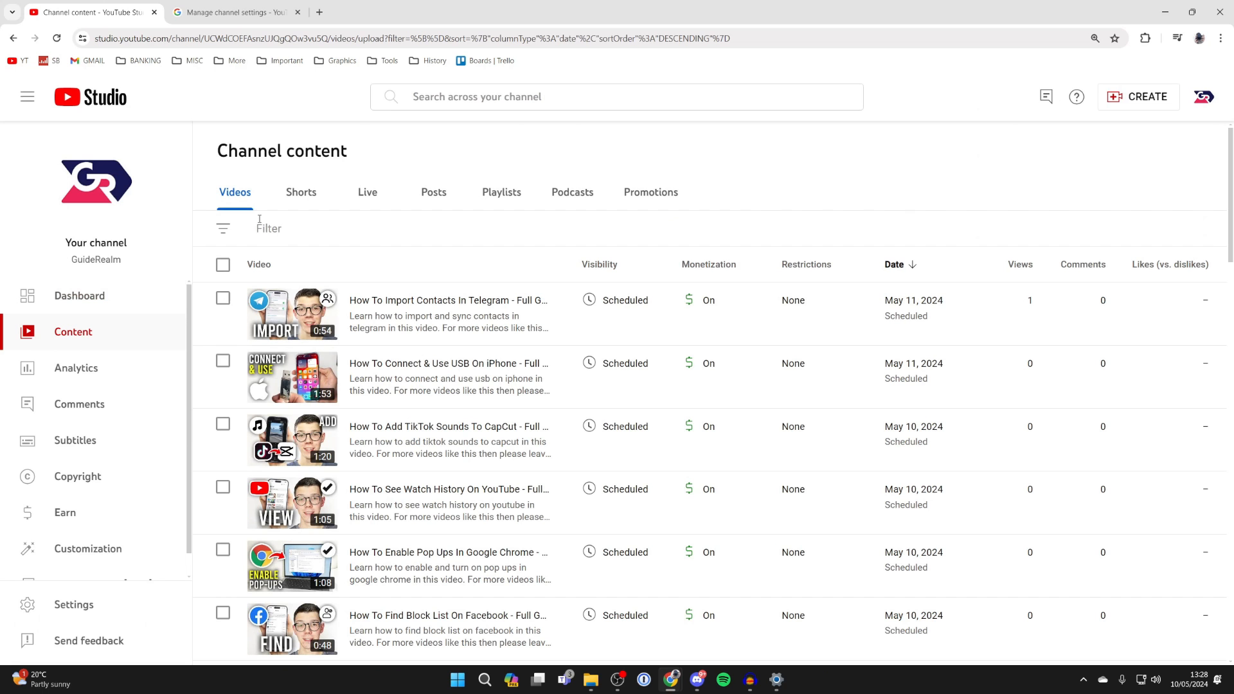
pyautogui.moveTo(75, 612)
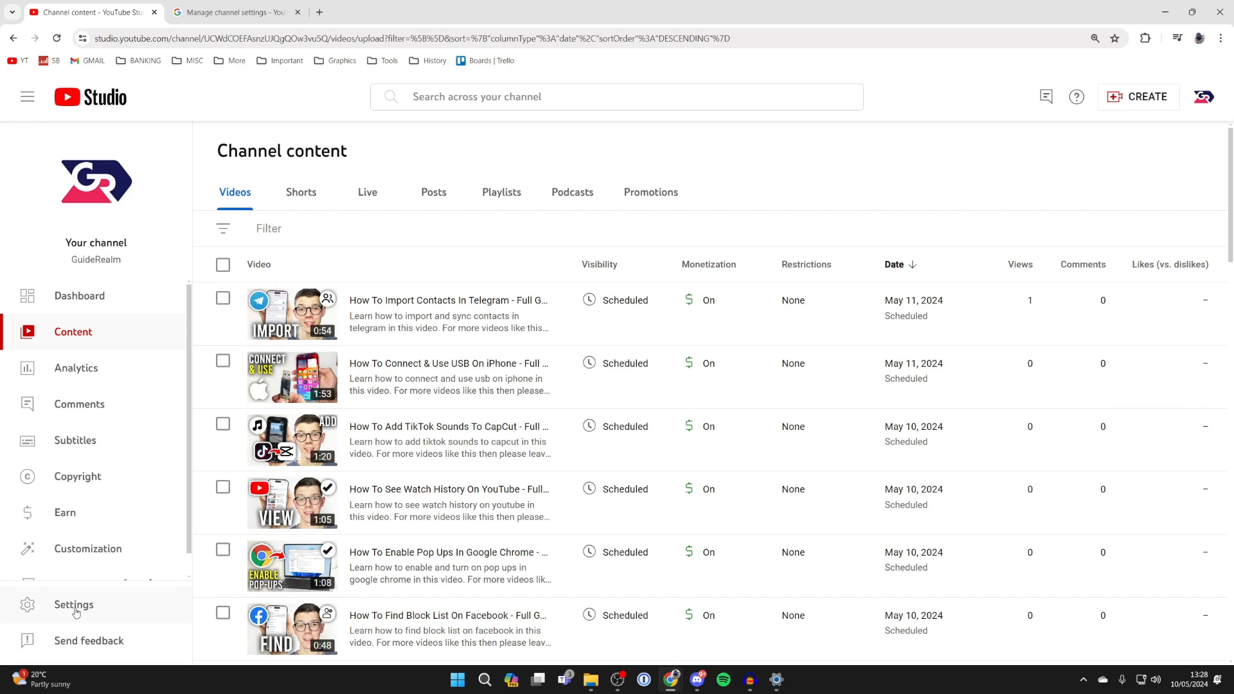
pyautogui.click(74, 604)
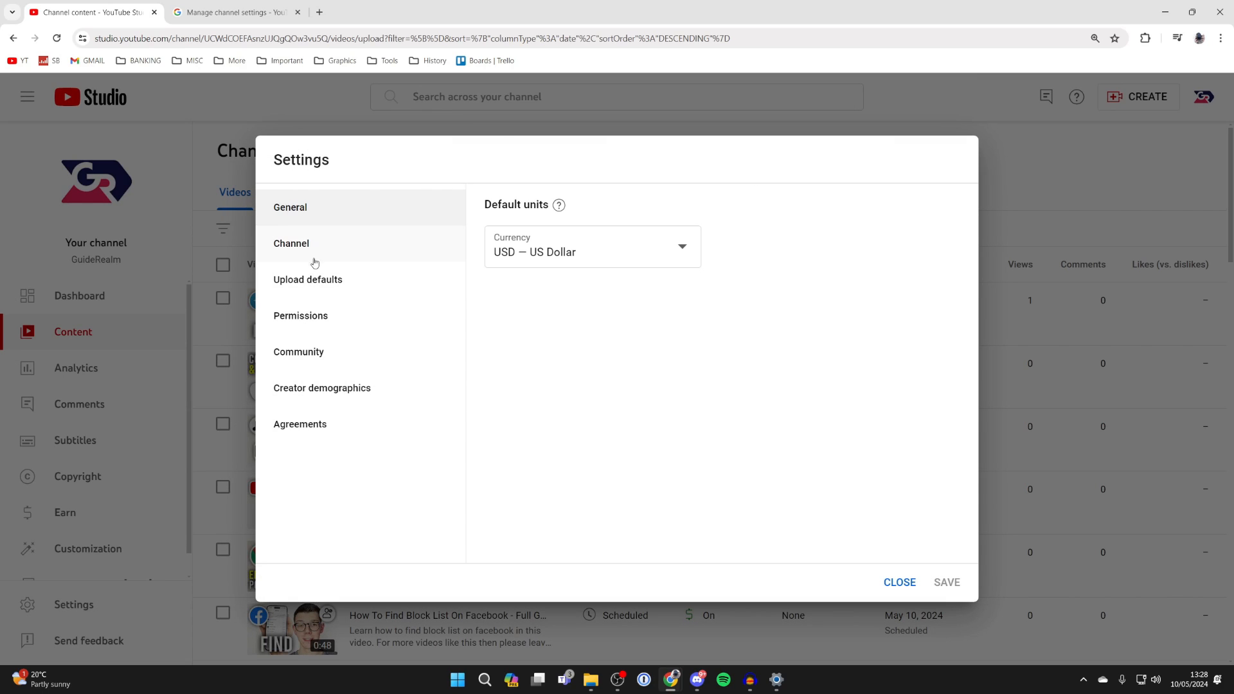
# Show the Channel section's Advanced settings with the made-for-kids audience choice.
pyautogui.click(290, 243)
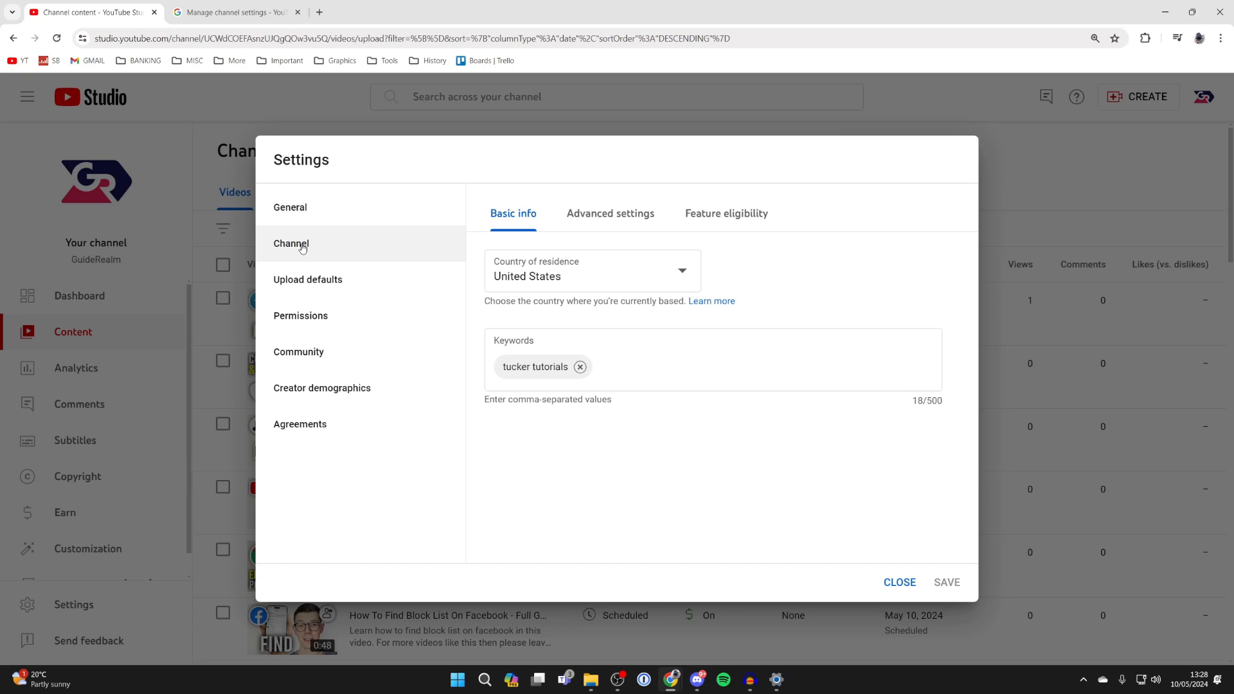
pyautogui.moveTo(621, 213)
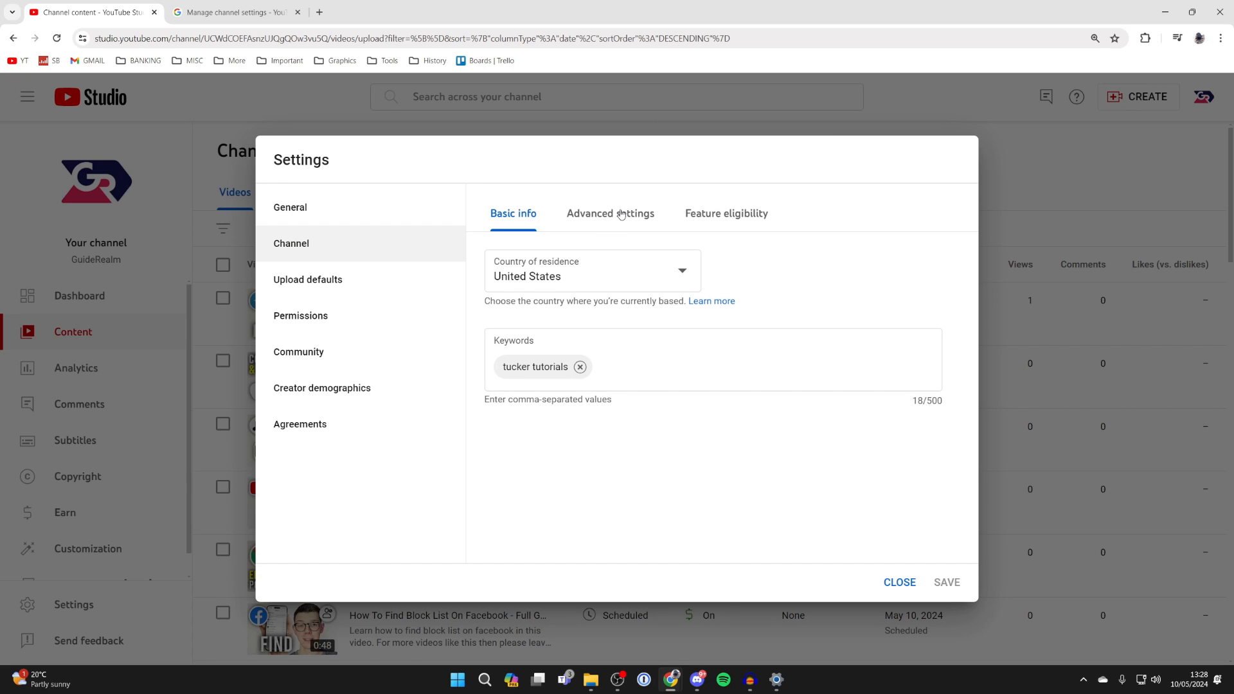
pyautogui.click(609, 214)
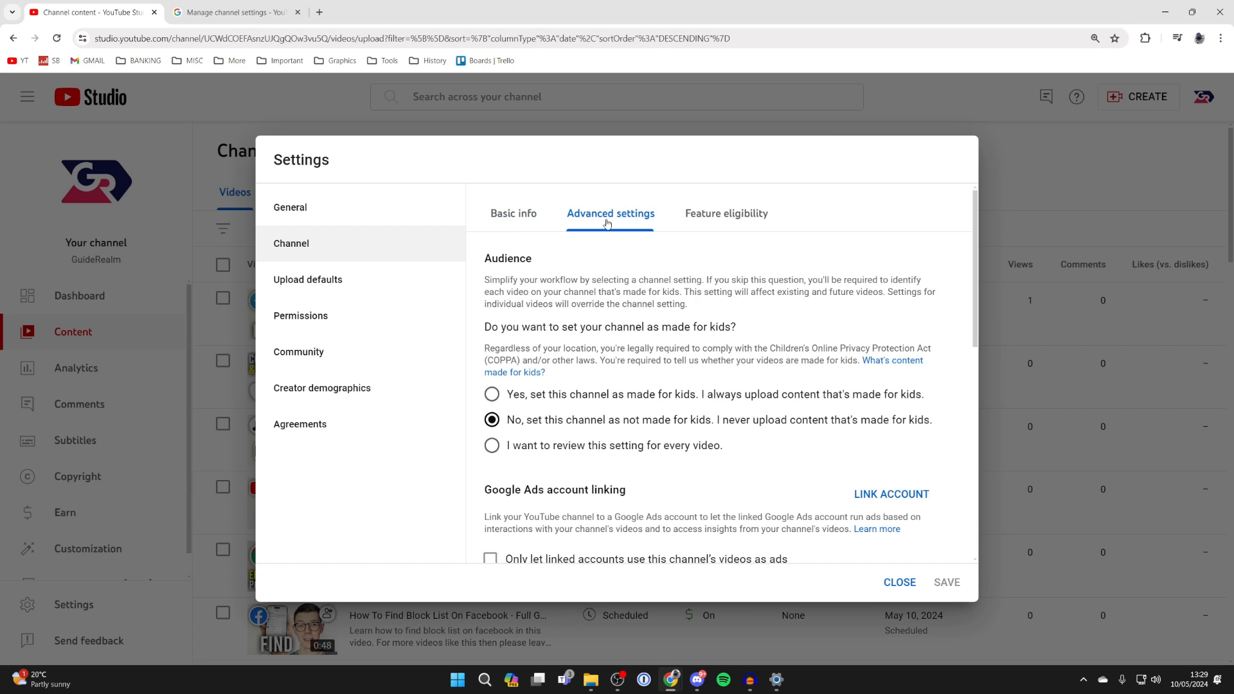
pyautogui.moveTo(629, 268)
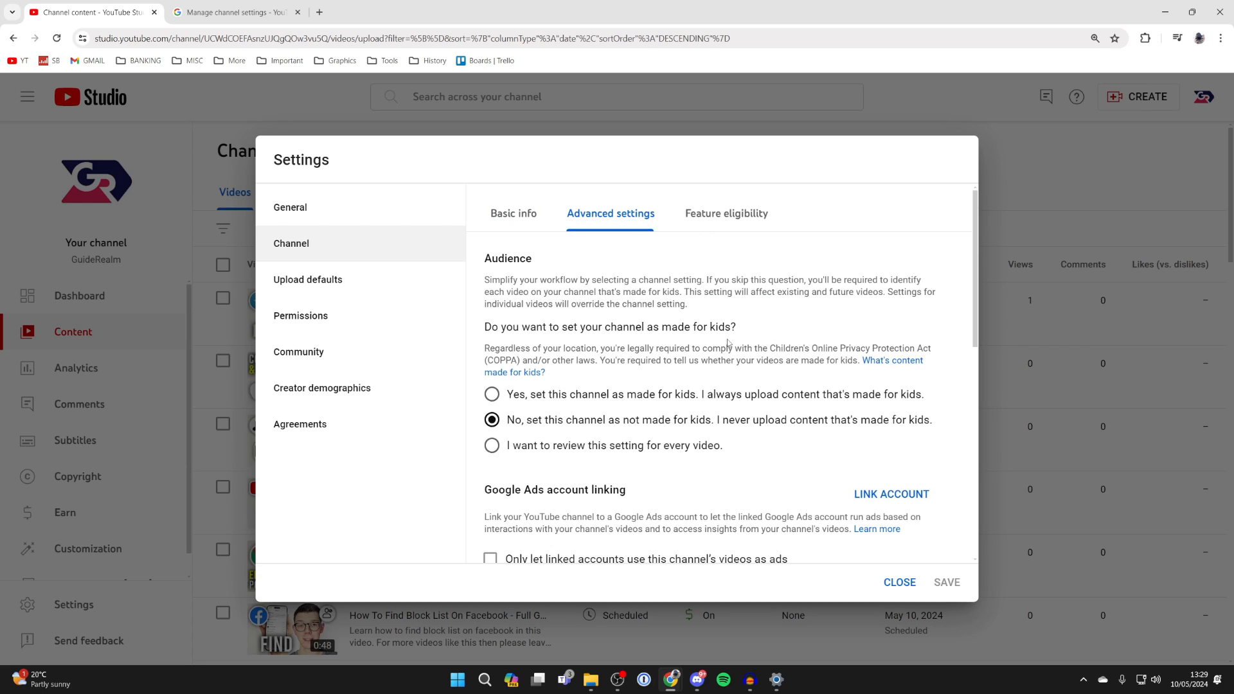
# Reach Channel visibility and follow its Learn more link to the YouTube Help article.
pyautogui.scroll(-3)
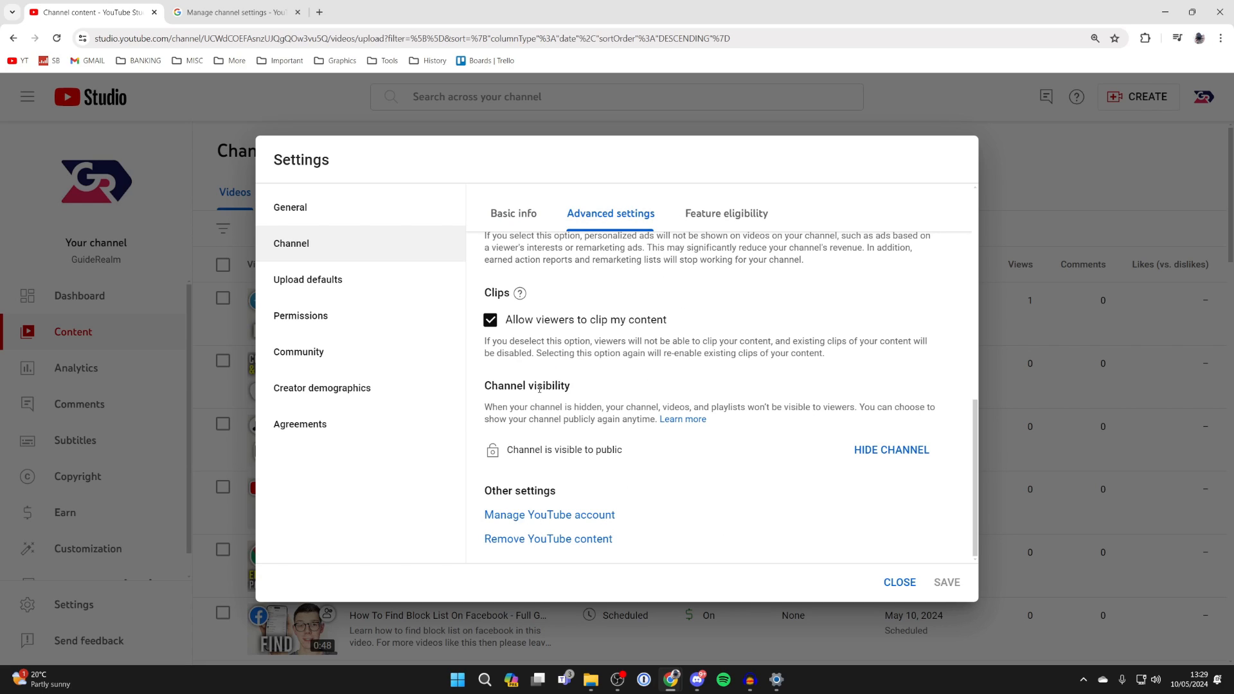
pyautogui.moveTo(592, 401)
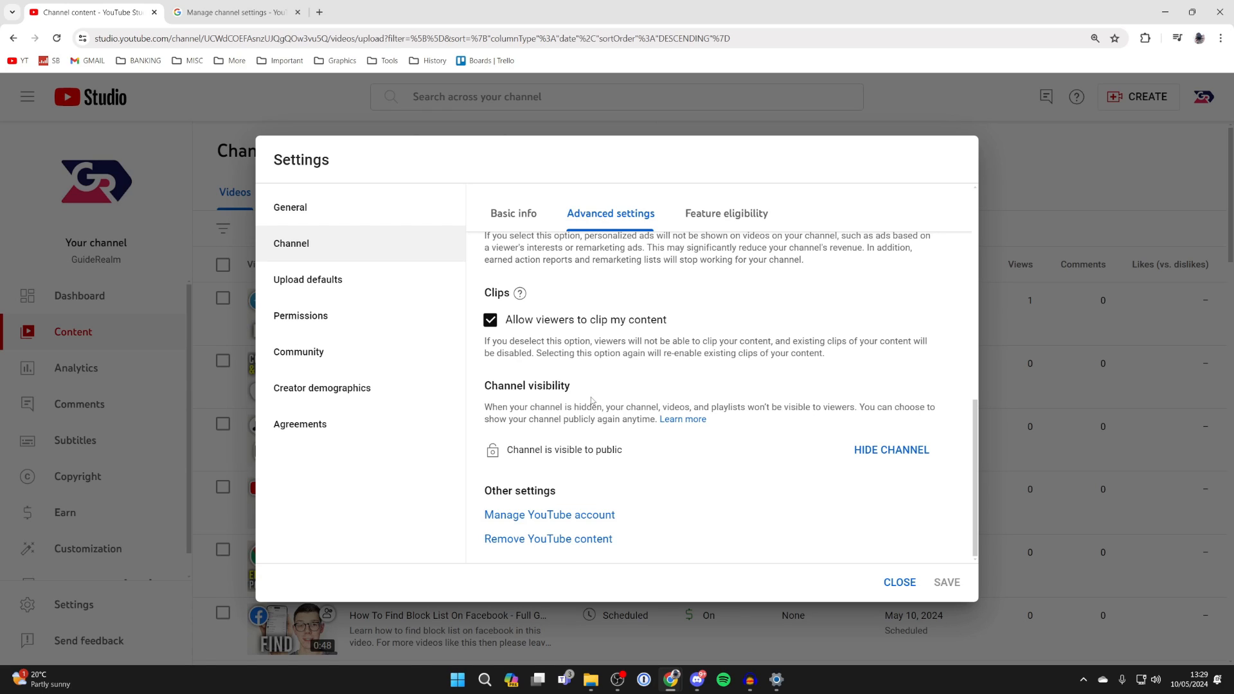
pyautogui.moveTo(679, 401)
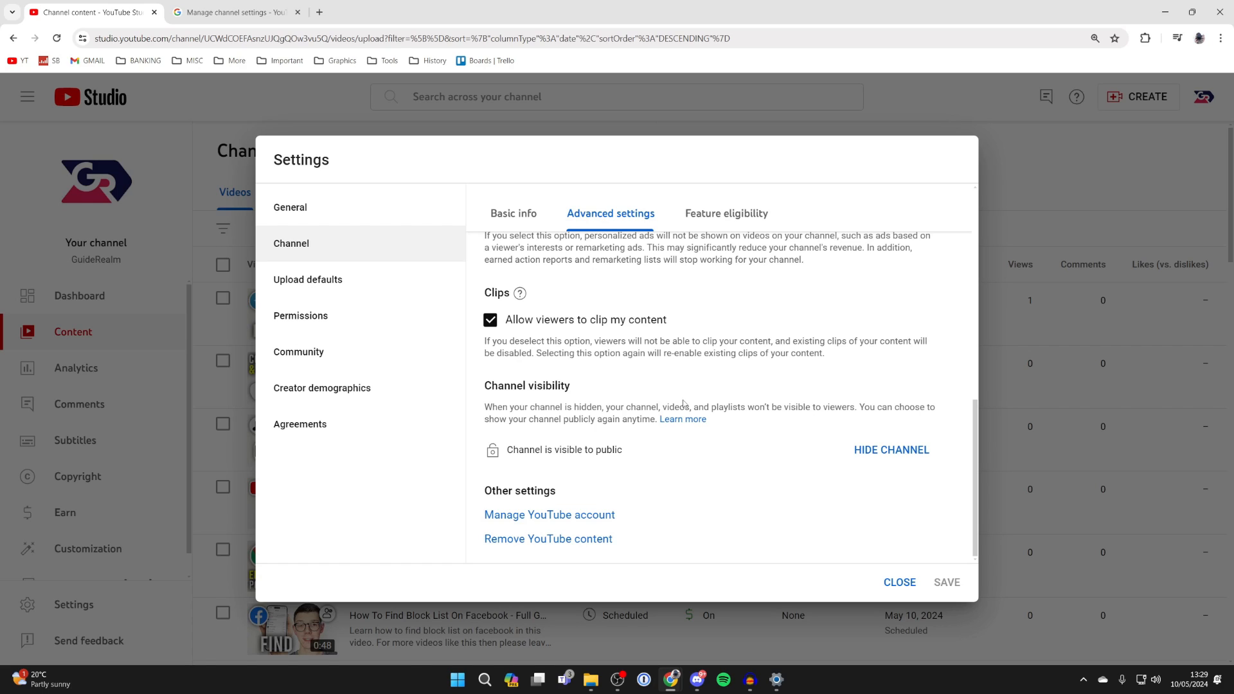
pyautogui.moveTo(724, 444)
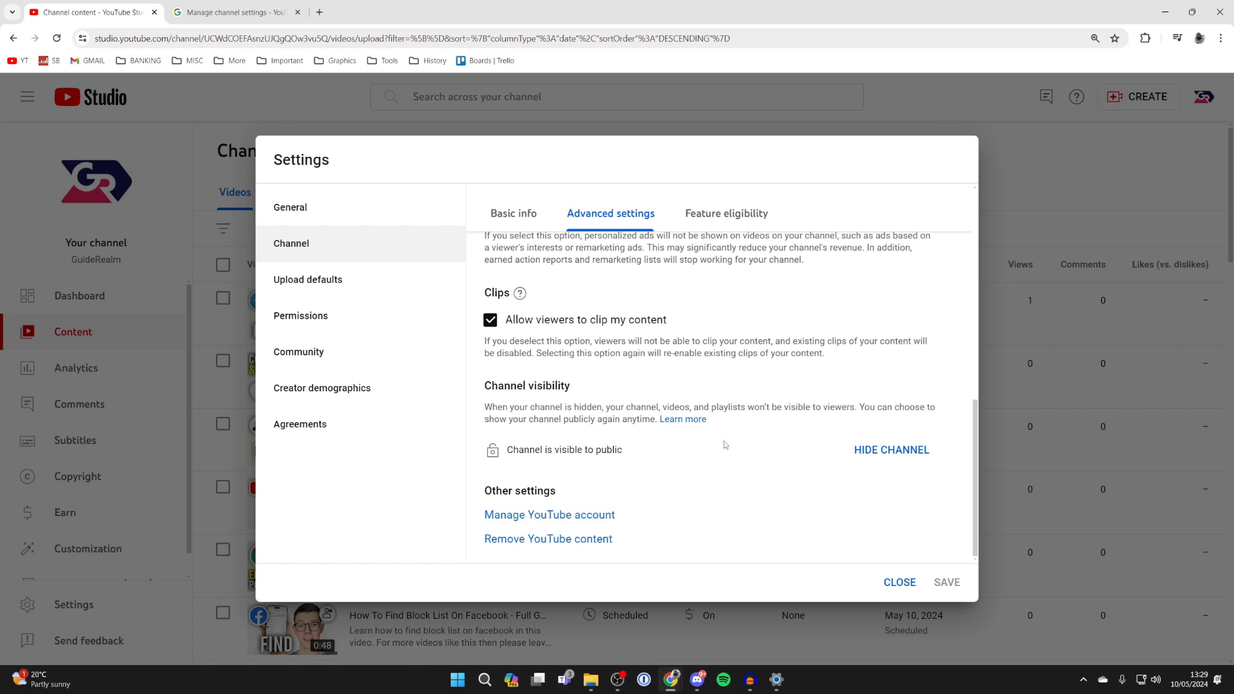
pyautogui.moveTo(890, 450)
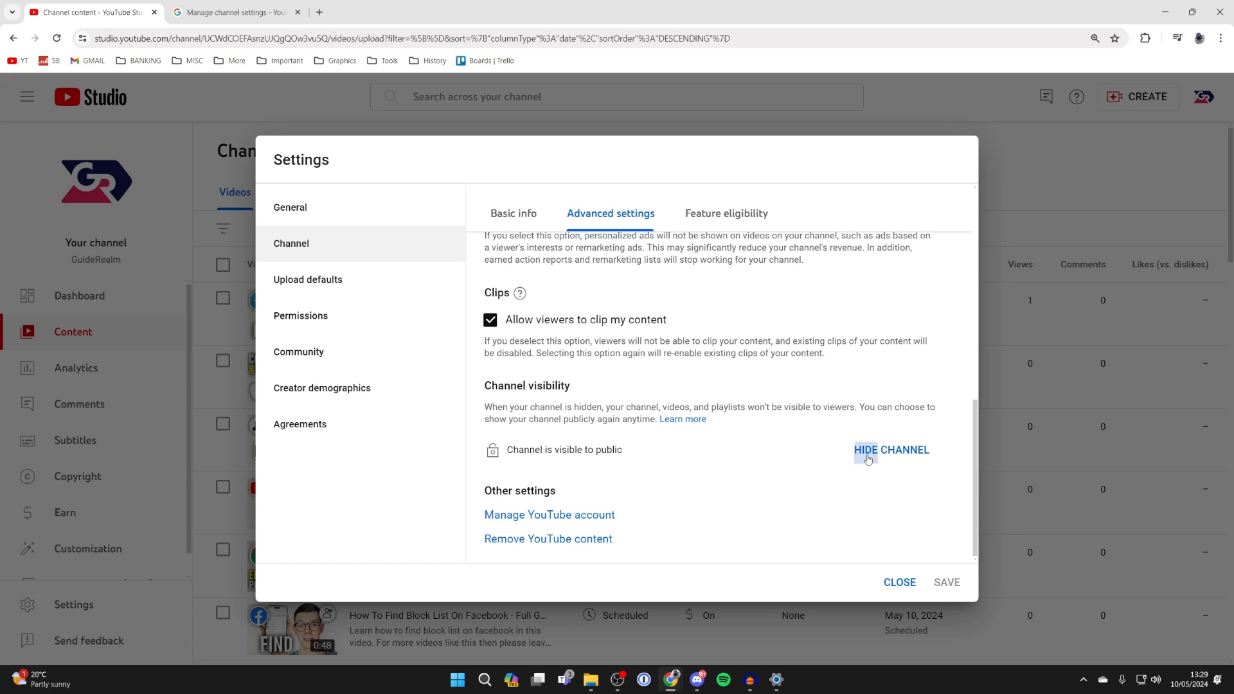
pyautogui.click(890, 449)
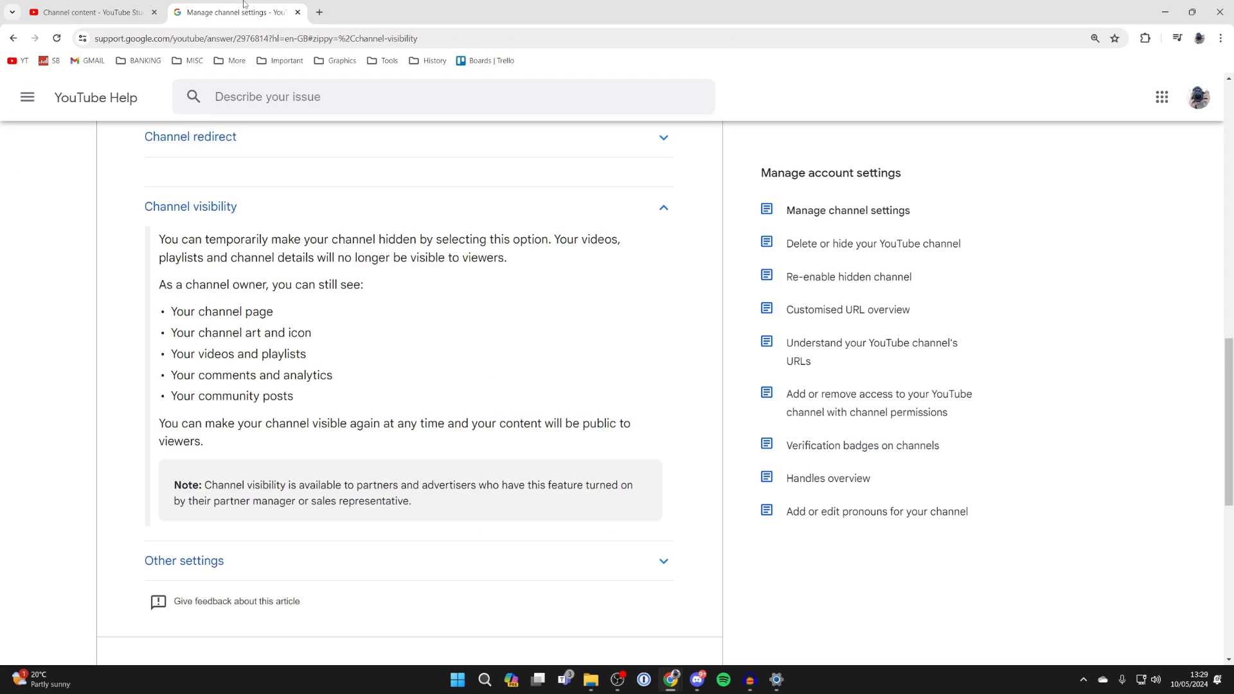
# Read the channel visibility help section, then return to the Studio settings showing Hide channel.
pyautogui.scroll(-3)
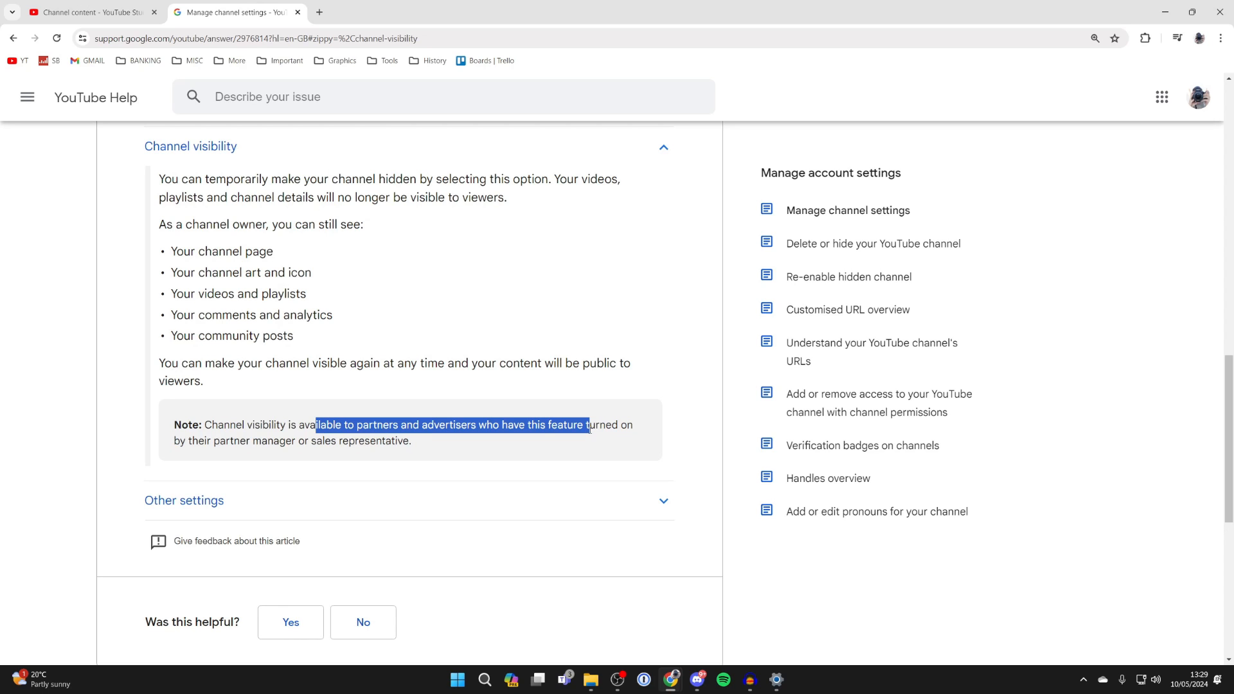
pyautogui.scroll(3)
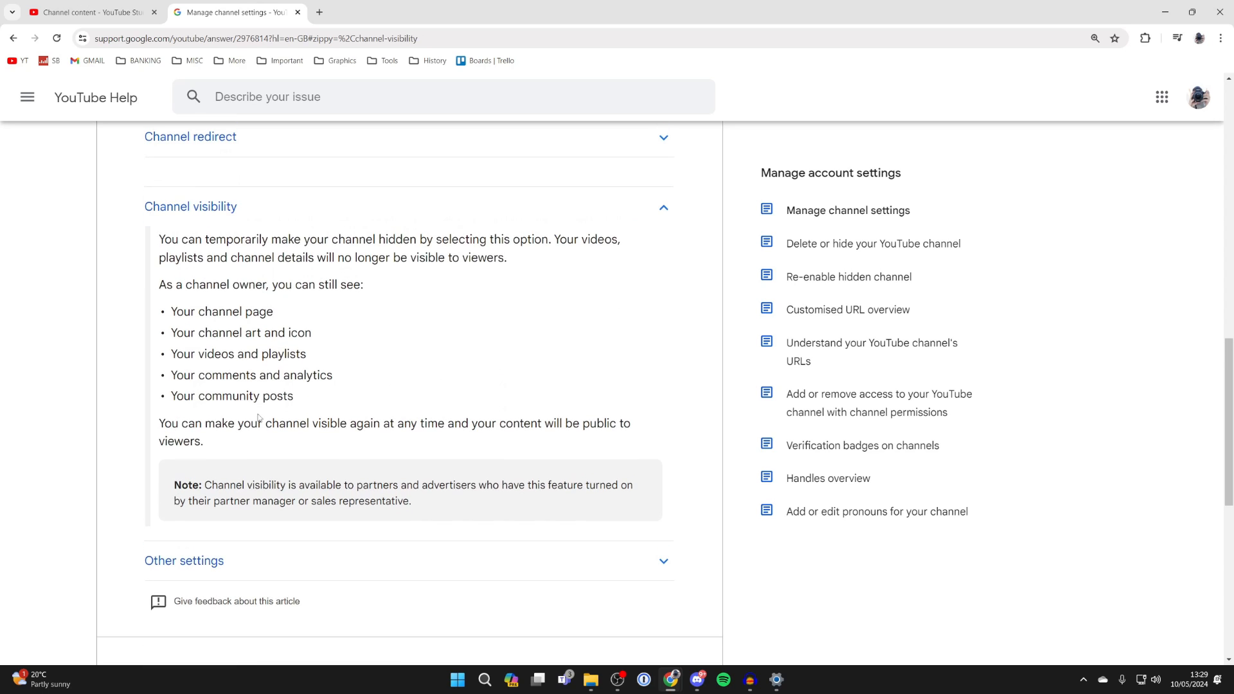
pyautogui.scroll(3)
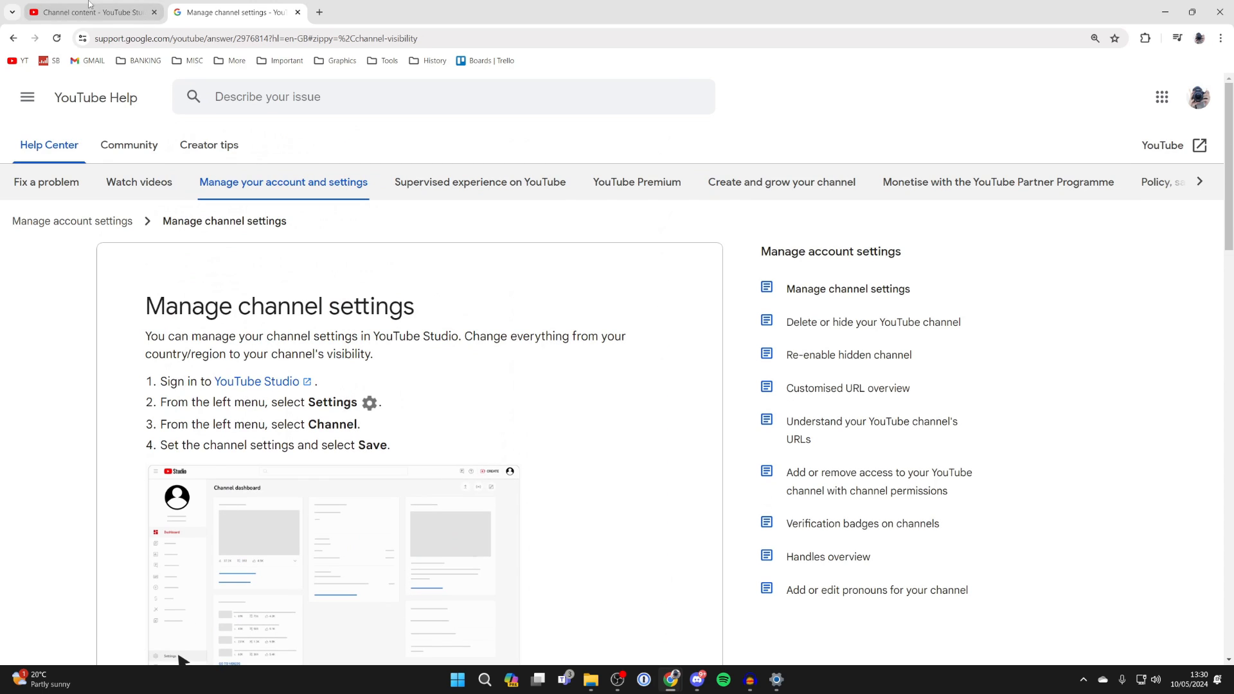
pyautogui.click(87, 12)
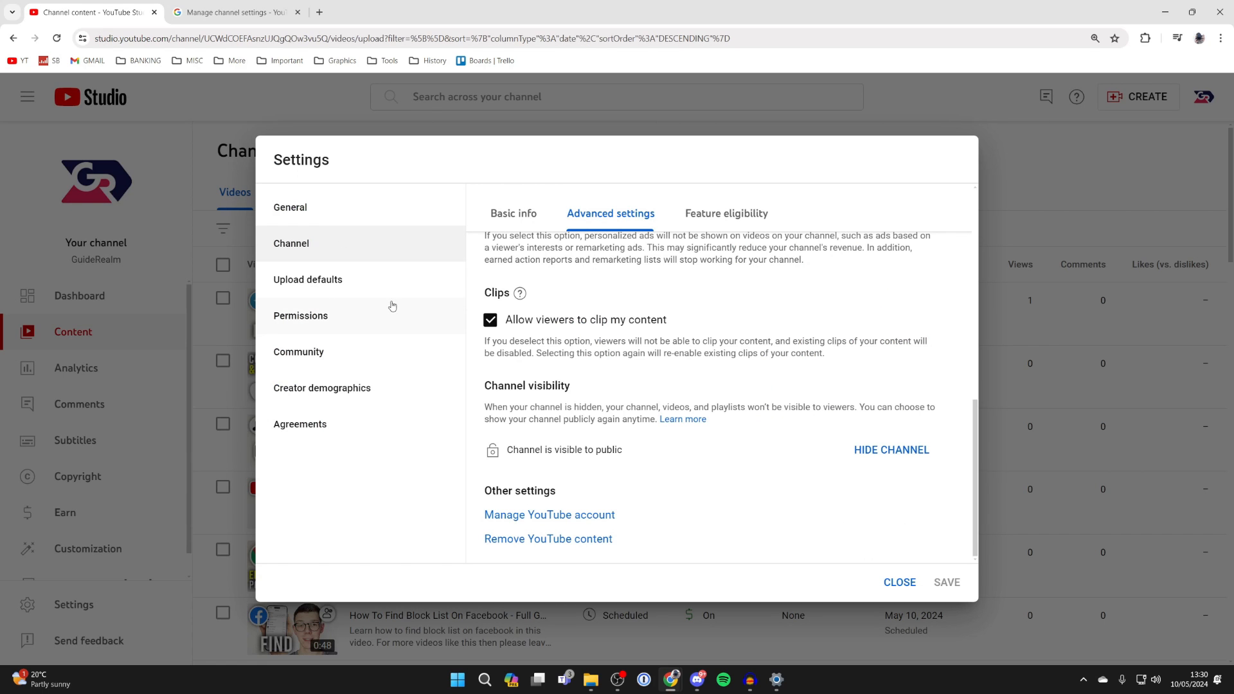